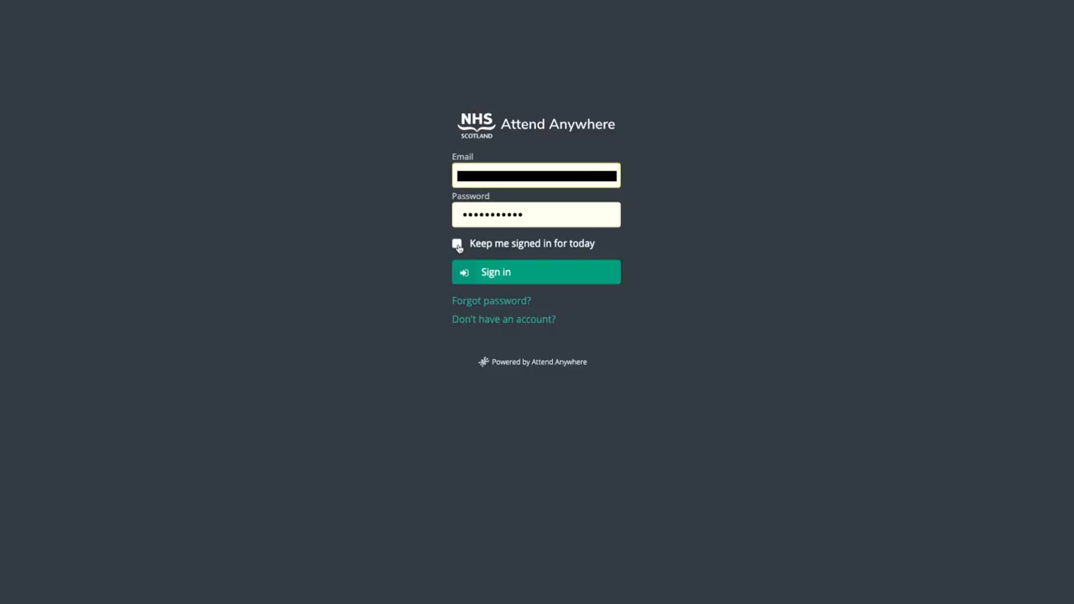
- Sign in with 'Keep me signed in for today' ticked and open the NVCS MadeUp Two waiting area
click(457, 243)
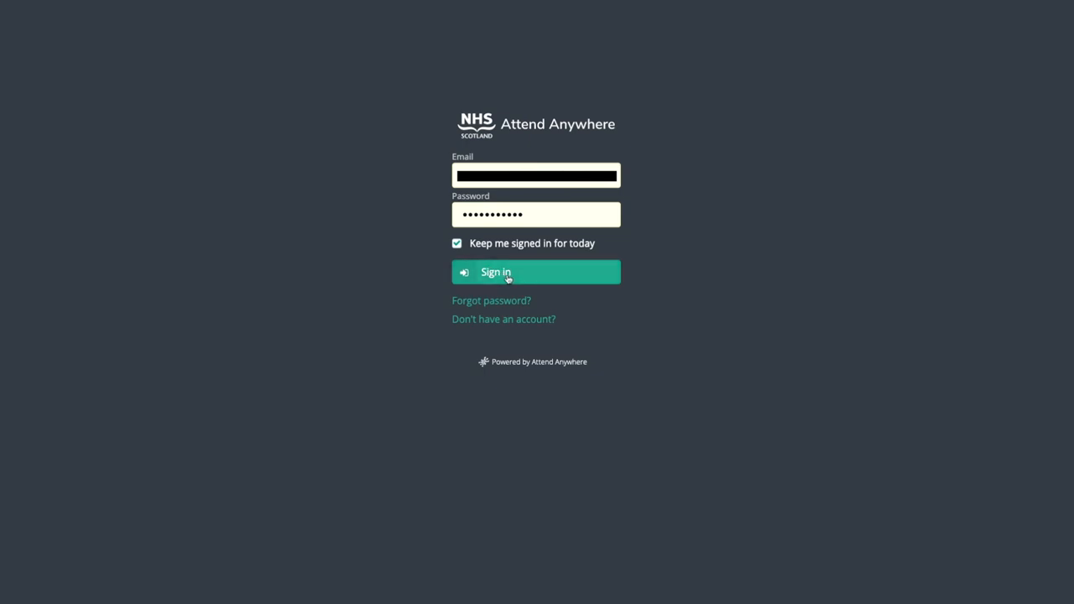
click(537, 272)
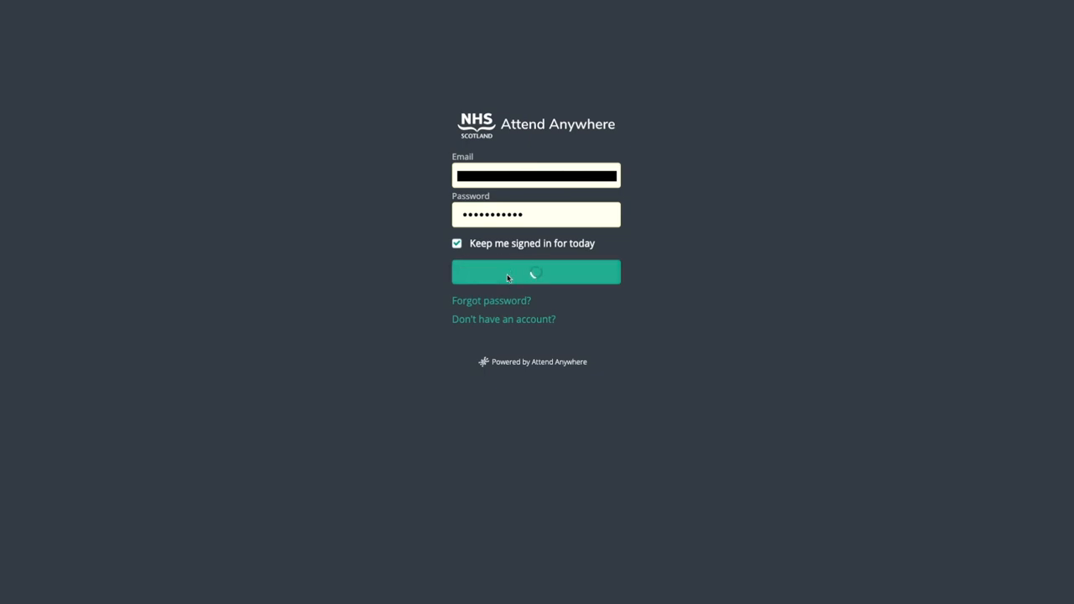
click(536, 271)
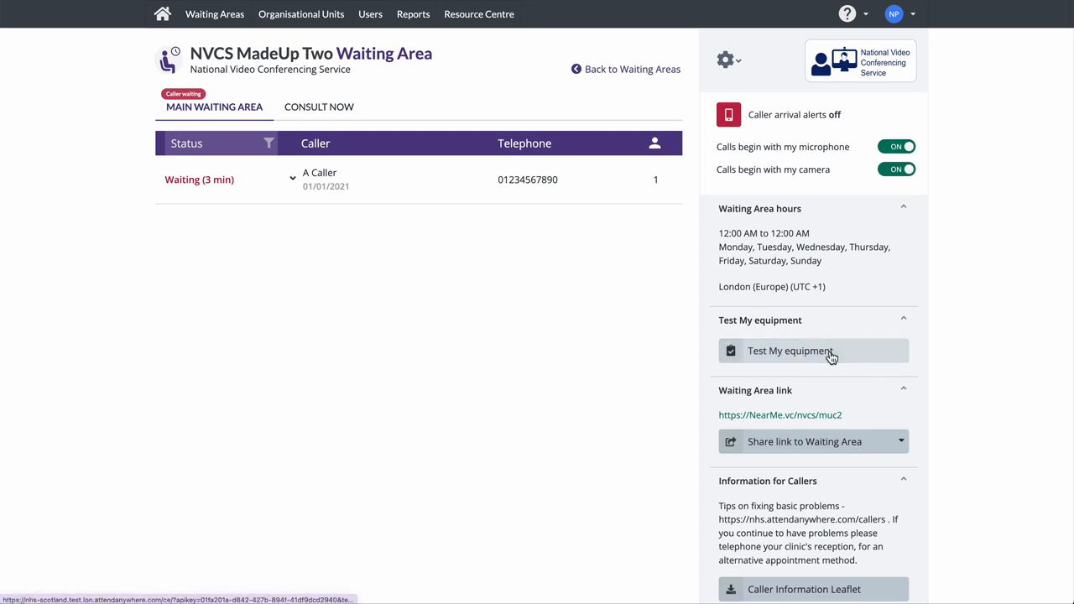
- Run the equipment test and confirm the speaker test sound was heard
click(790, 351)
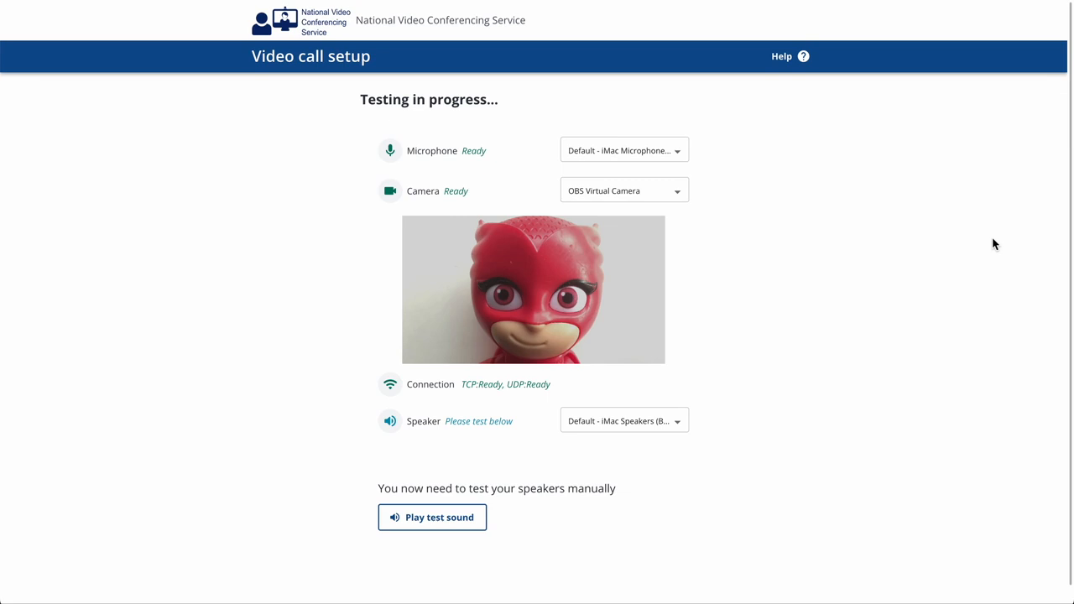
click(432, 517)
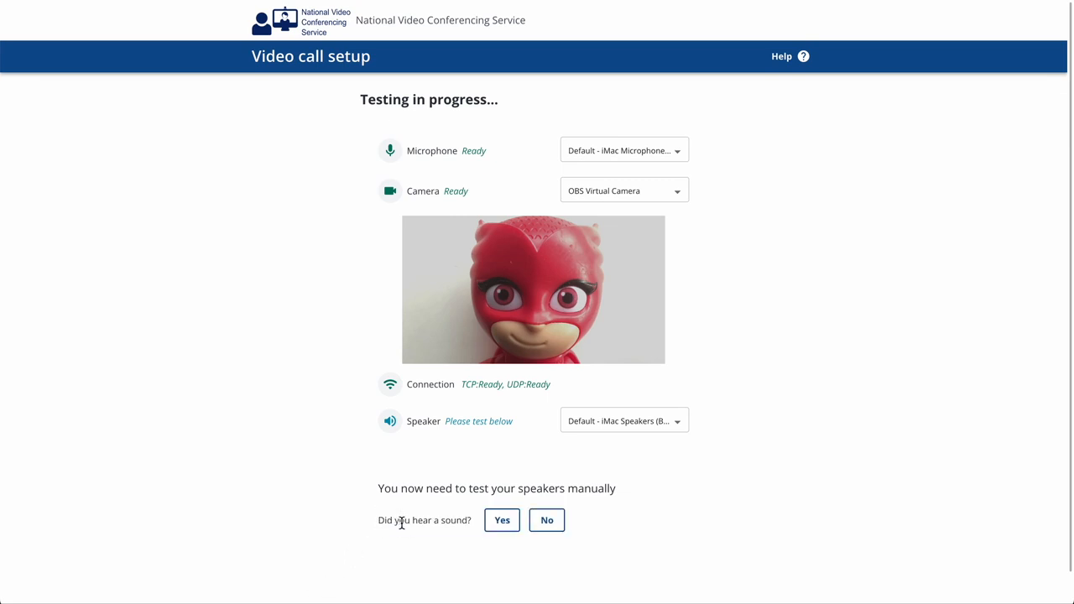
click(501, 520)
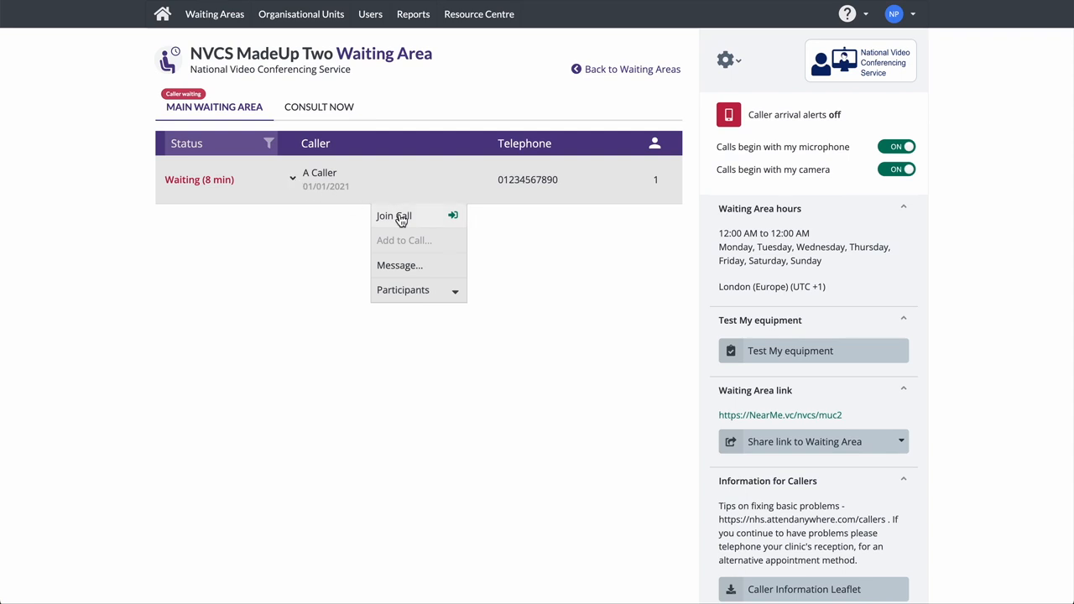
- Message A Caller's room: 'Sorry. Running a little late. With you in around 5 minutes.'
click(400, 266)
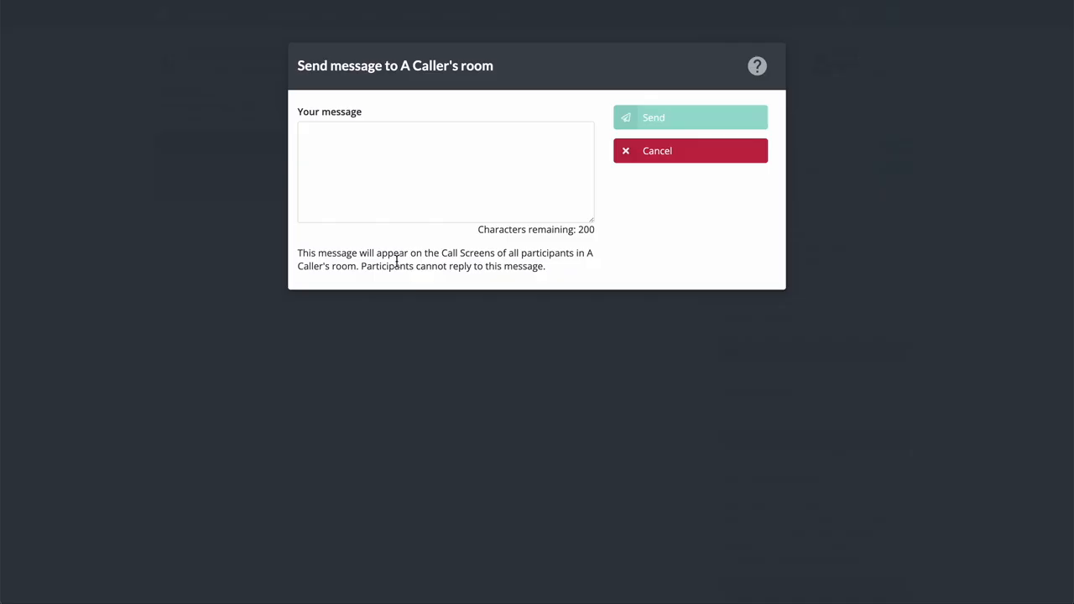
text(Sorry. Running a little late)
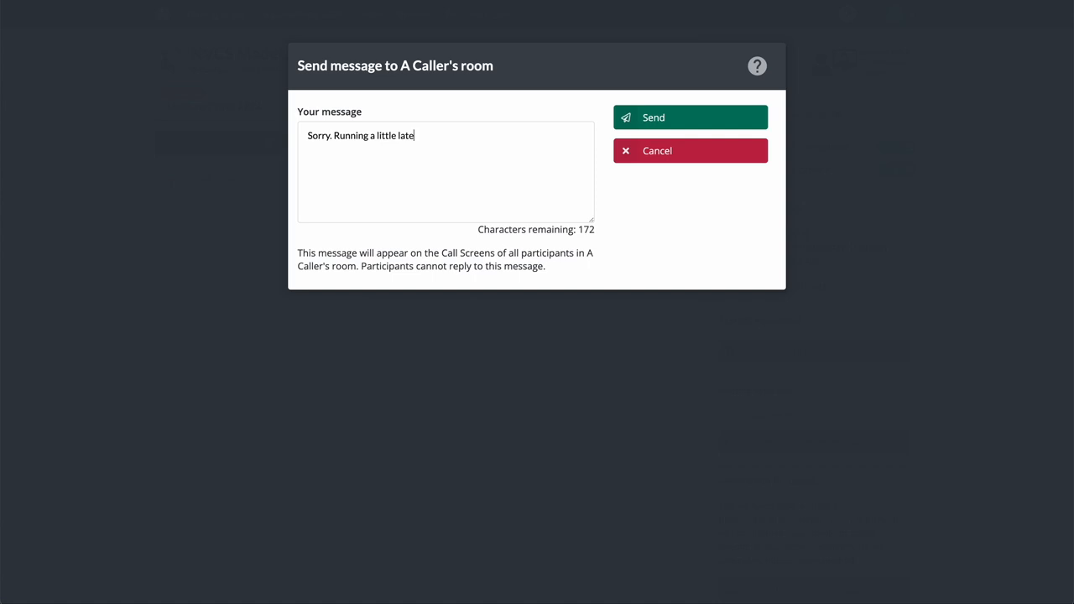
text(With you in around 5 minutes.)
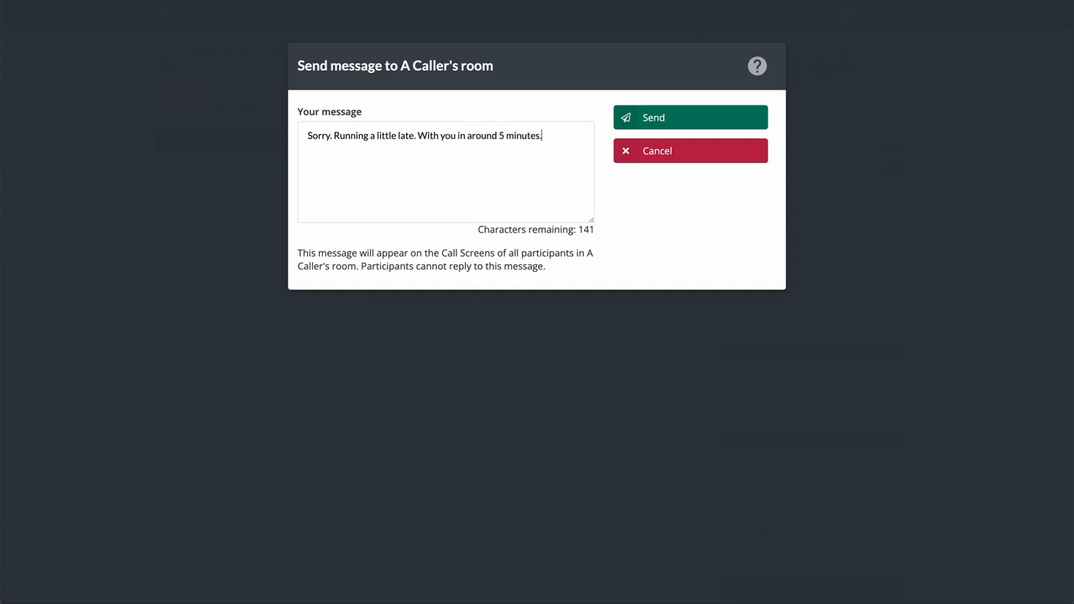
click(689, 116)
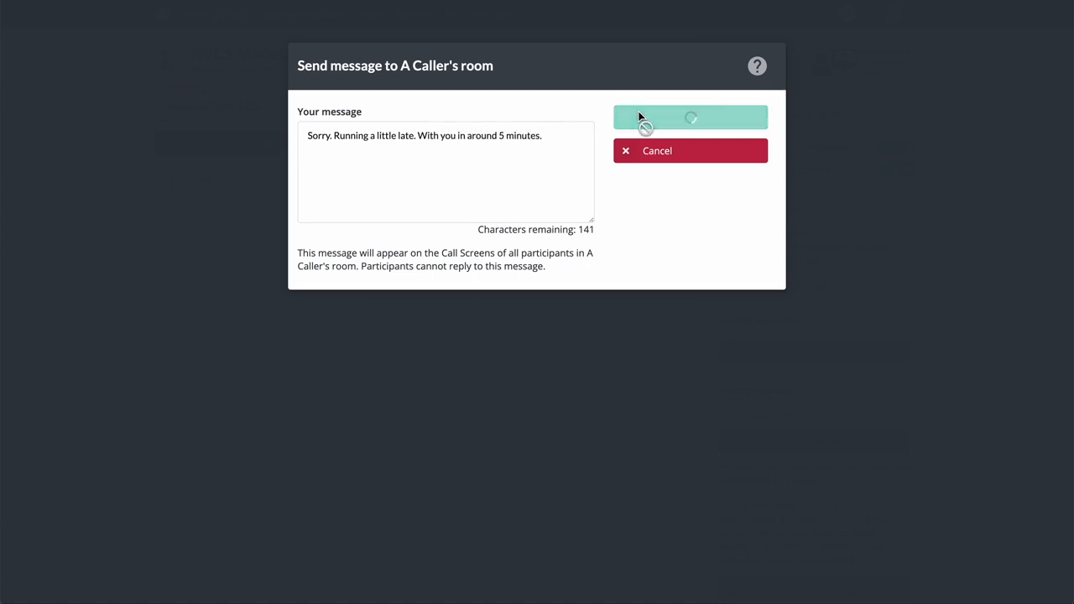
click(690, 116)
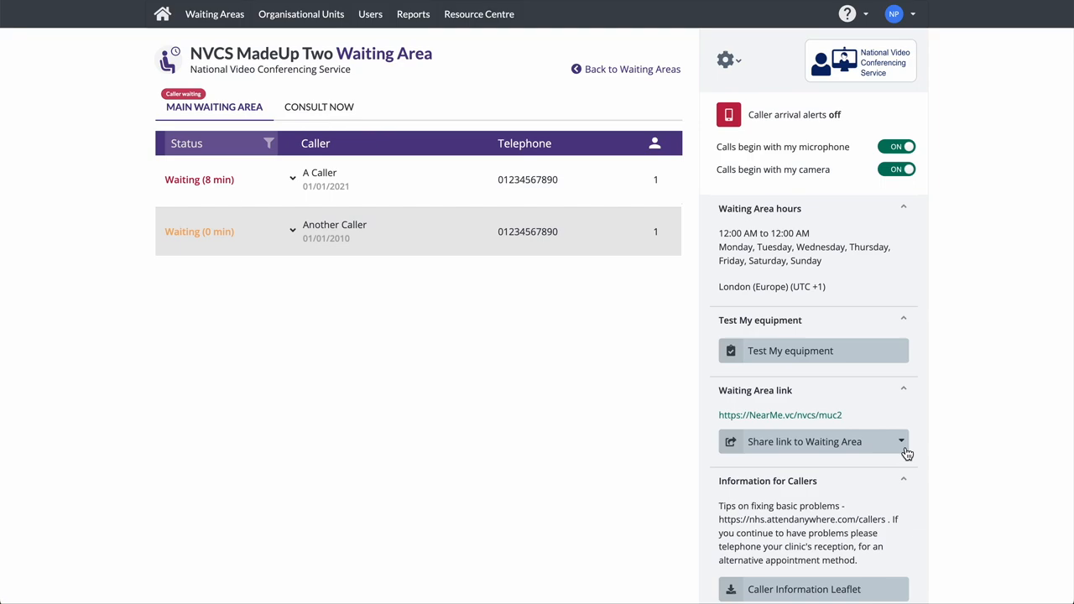
click(804, 441)
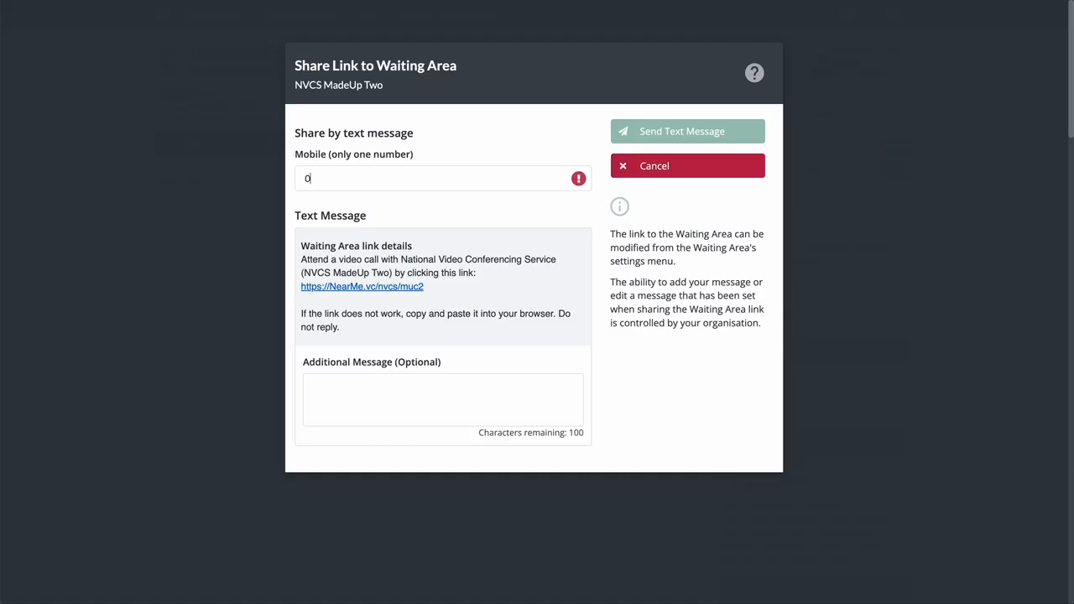
click(687, 165)
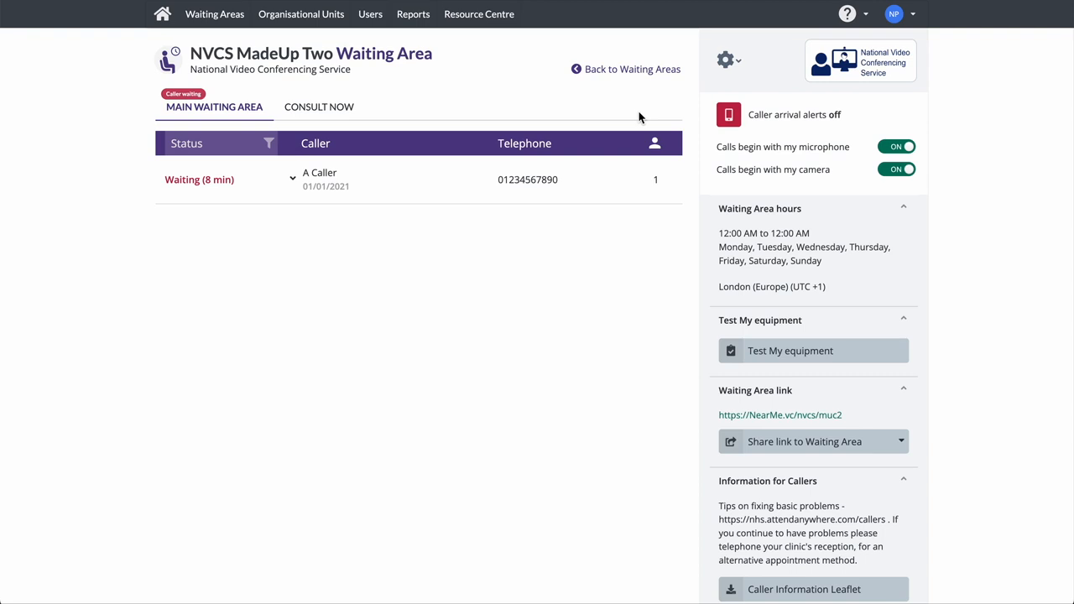
click(293, 179)
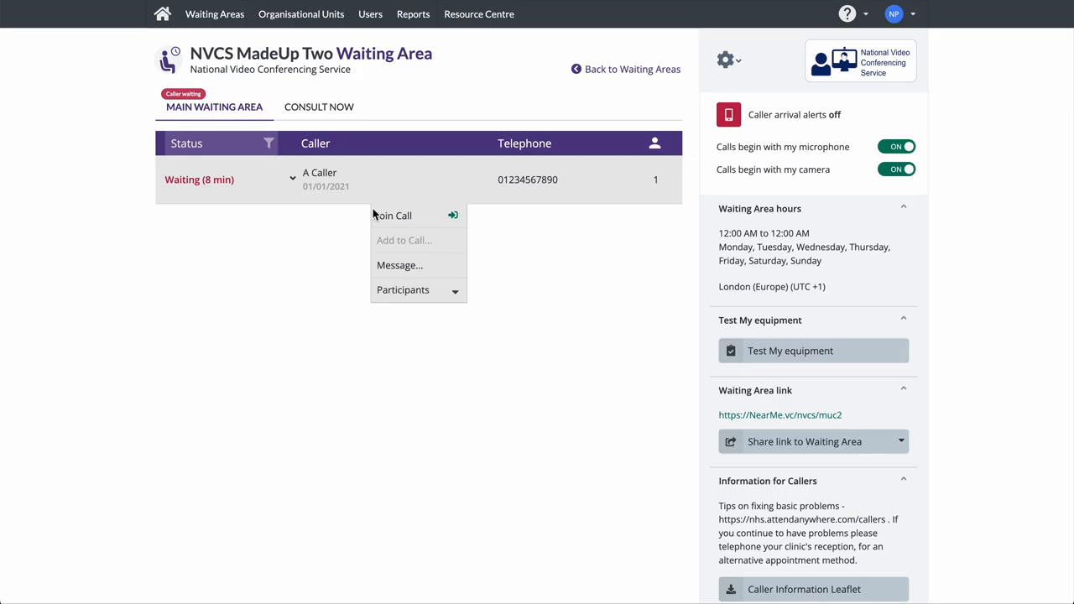
- Join A Caller's video call and toggle the Mic button to mute the microphone
click(392, 215)
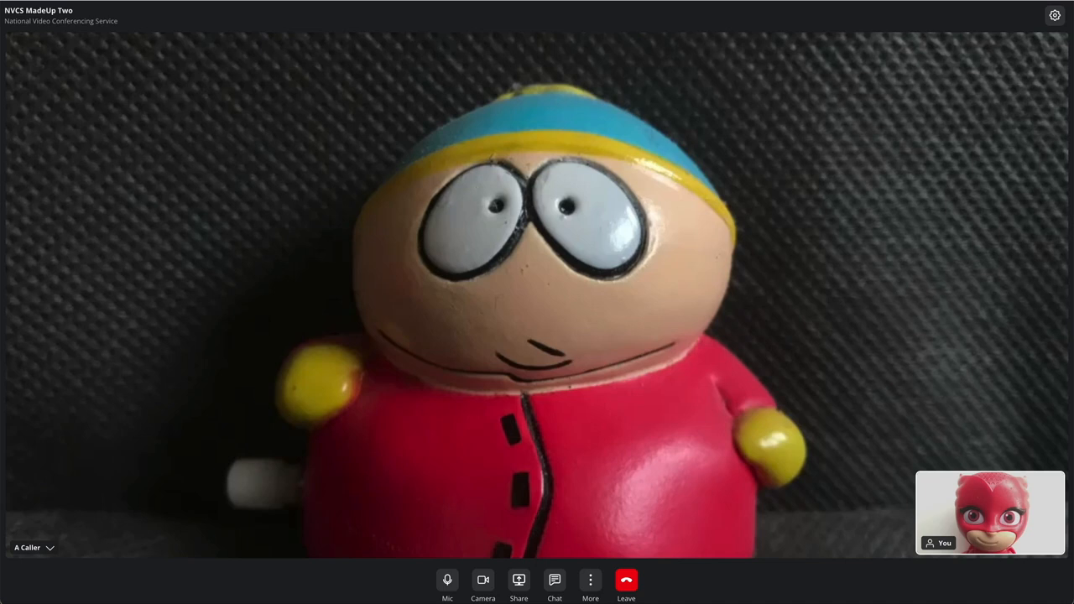
mouse_move(1021, 245)
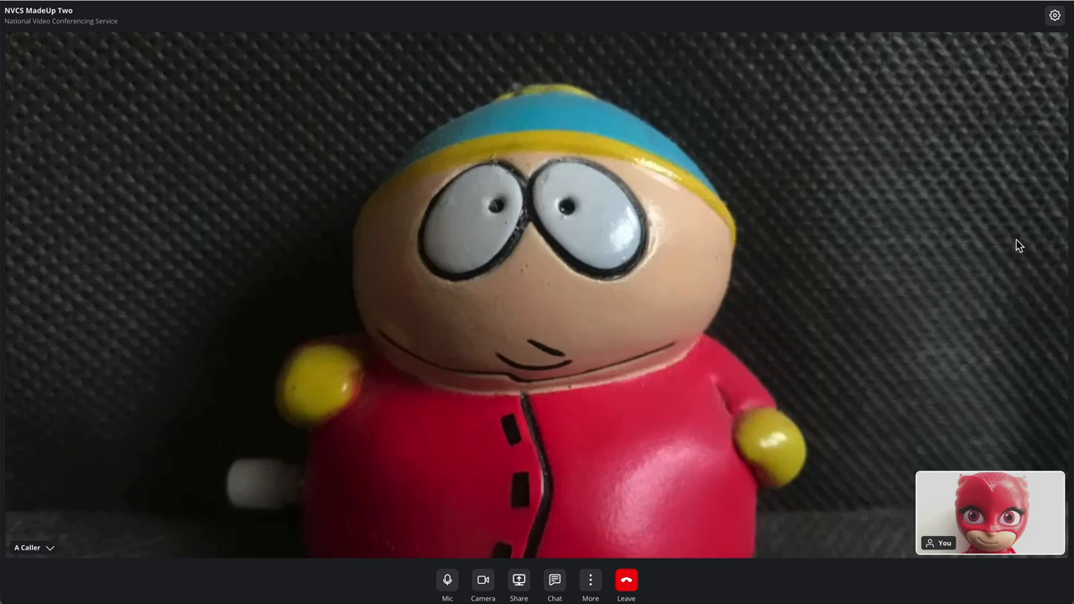
click(448, 580)
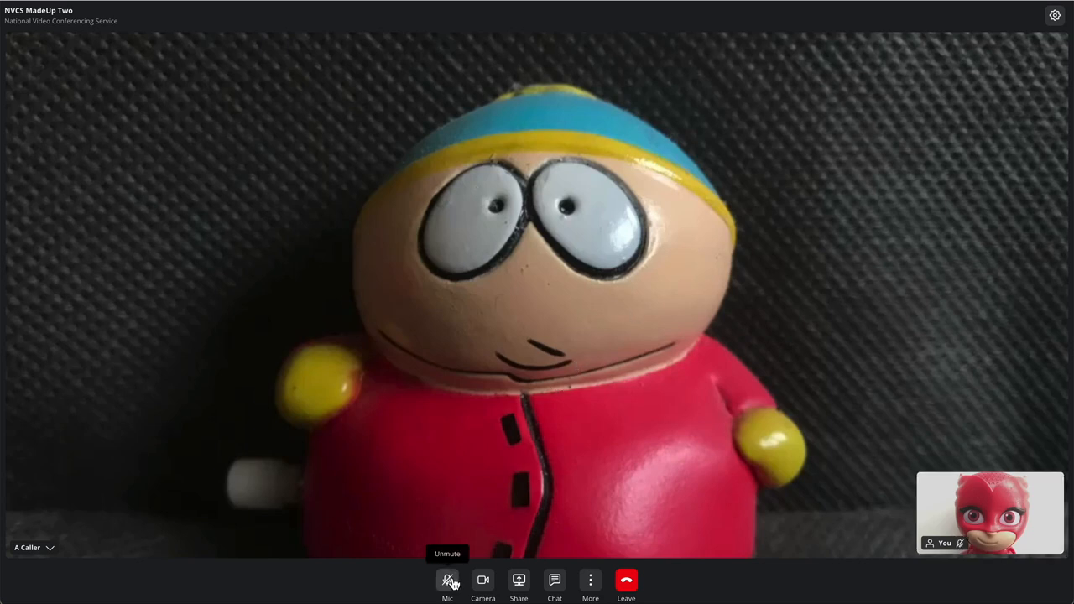
click(448, 579)
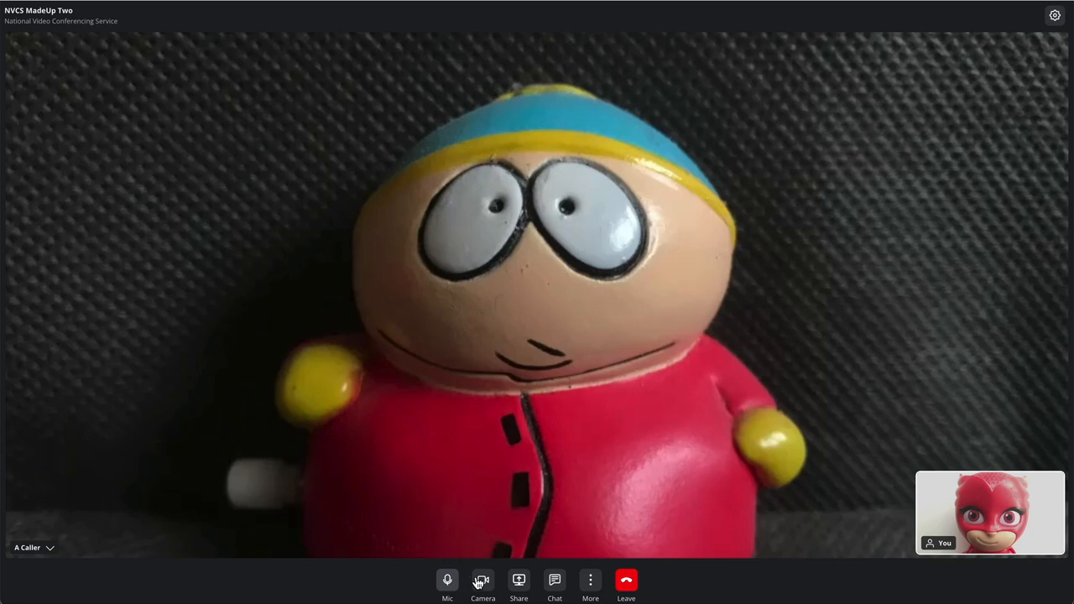
mouse_move(482, 580)
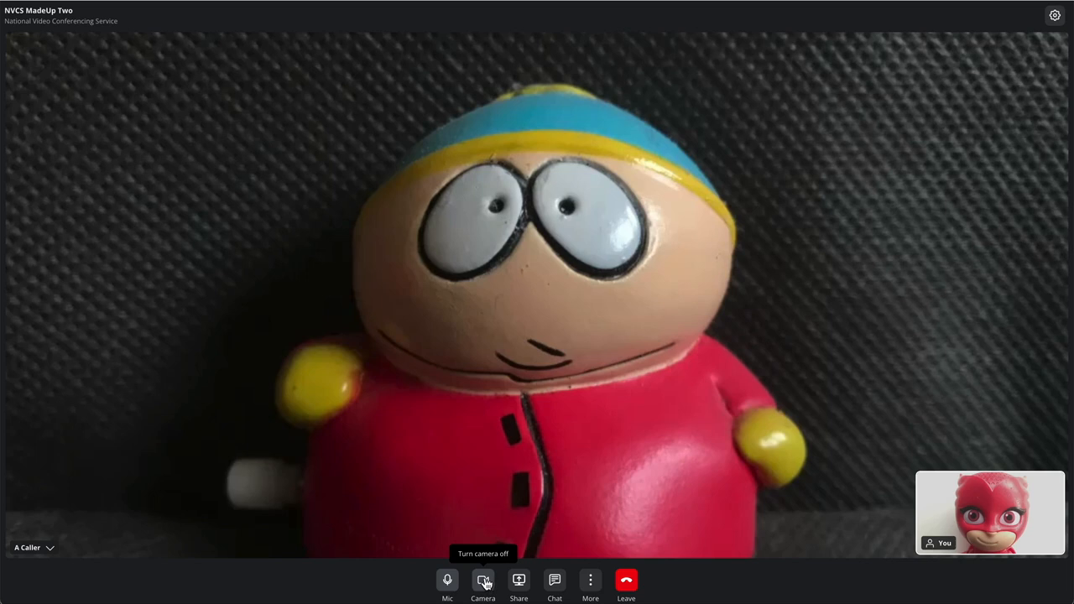
mouse_move(448, 580)
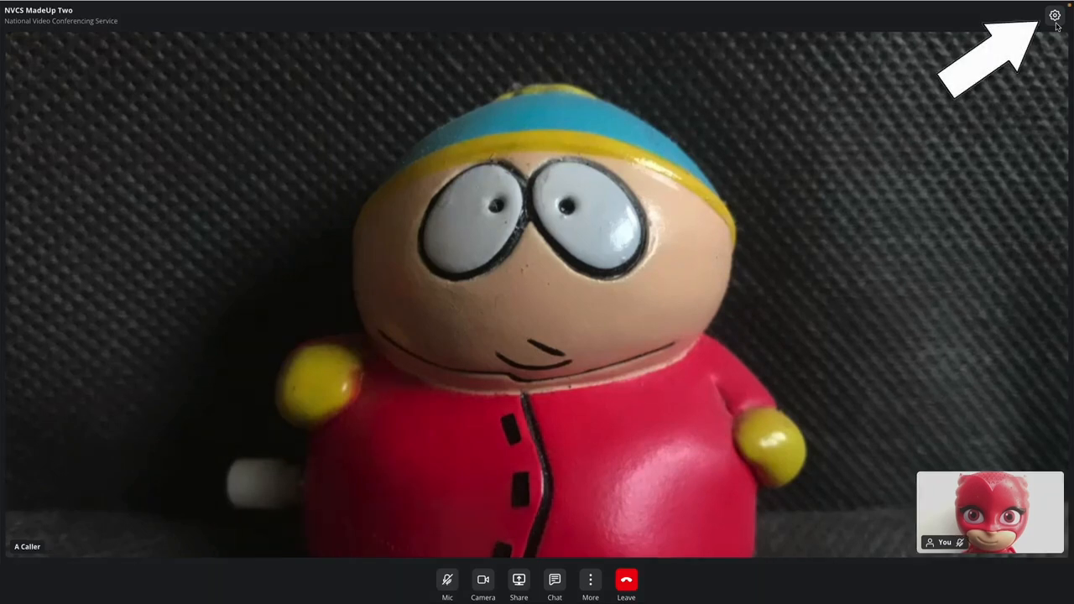
- Check and close the call's sound and camera settings, then start screen sharing
click(1055, 15)
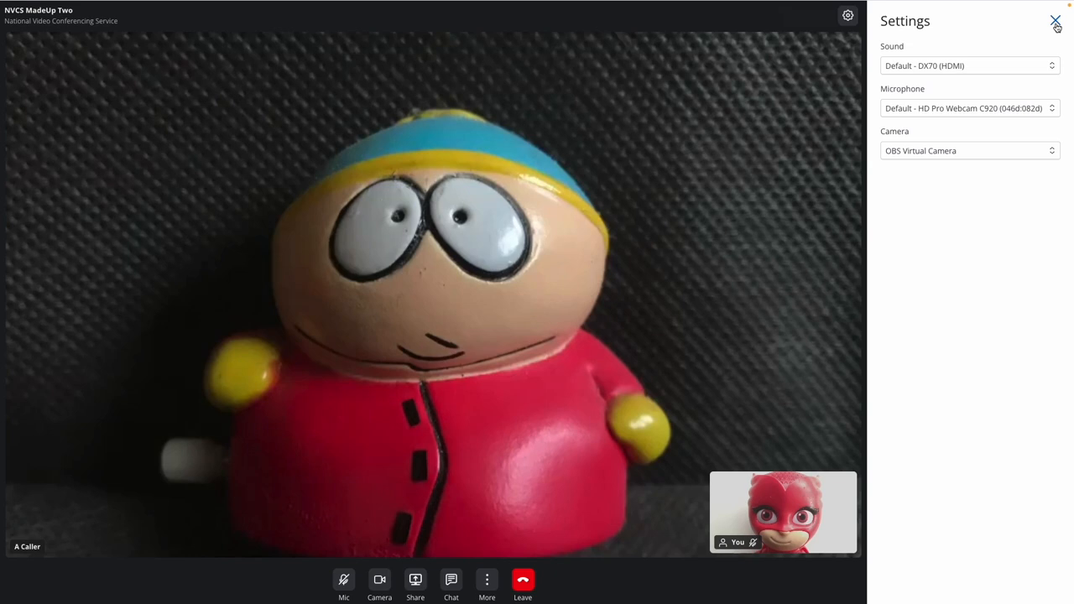
click(1055, 20)
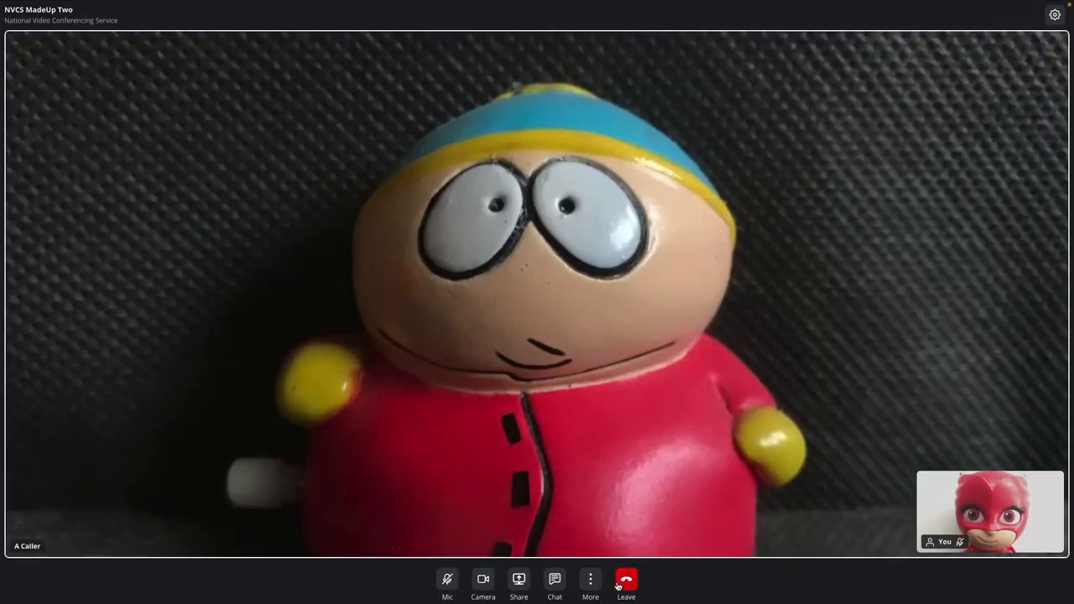
click(518, 583)
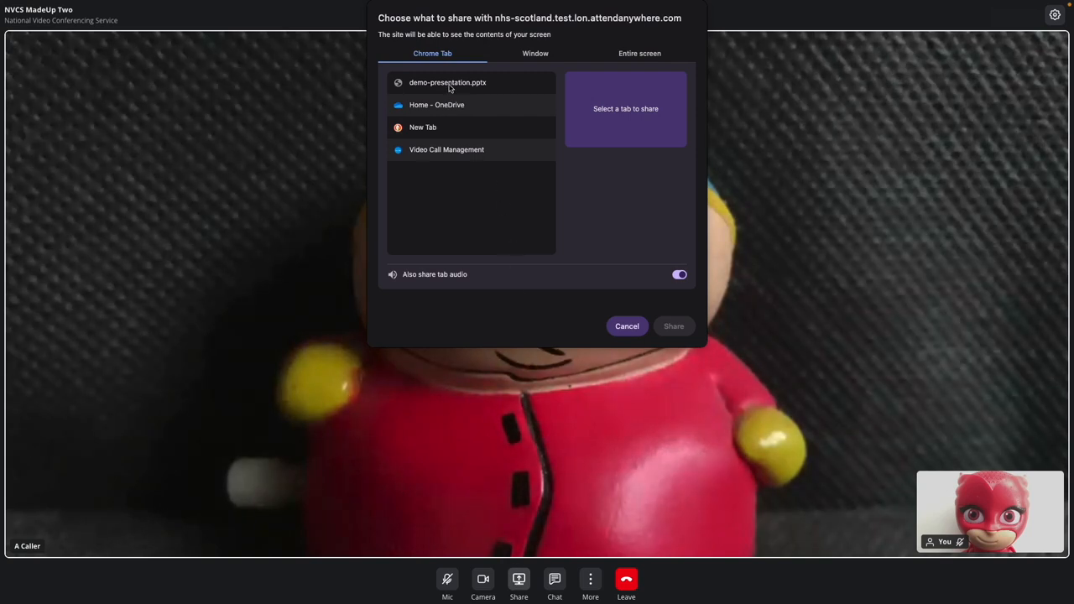
- Share the demo-presentation.pptx Chrome tab into the call, then stop sharing
click(447, 82)
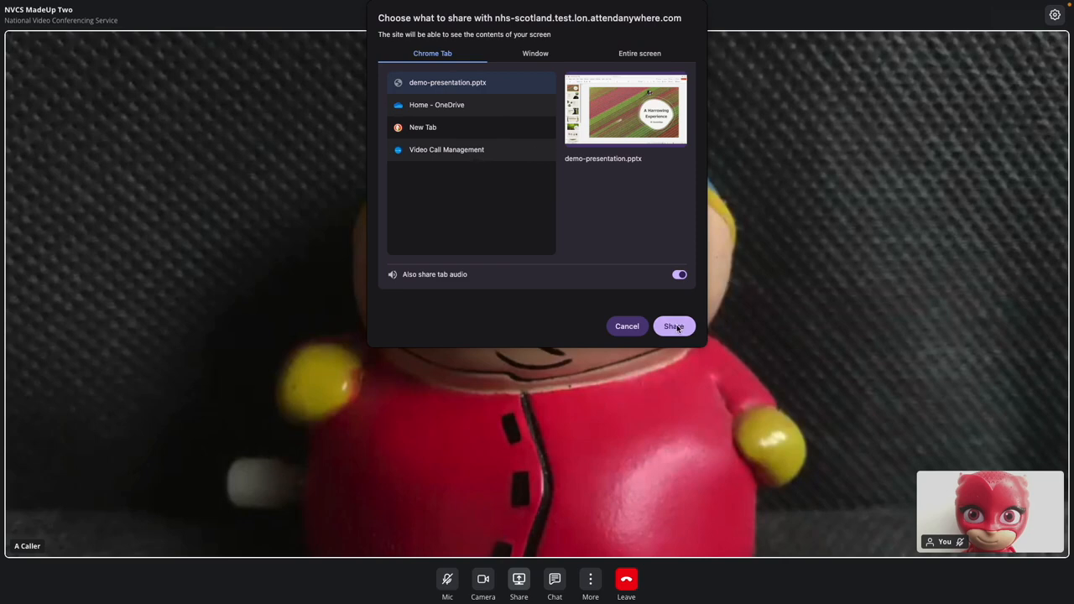
click(674, 326)
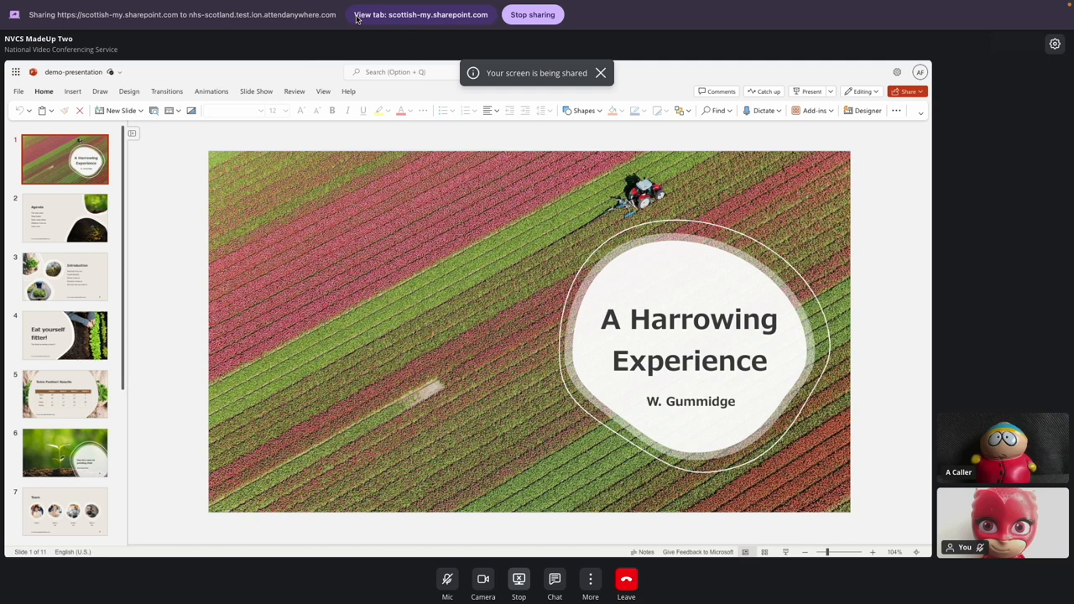
mouse_move(691, 55)
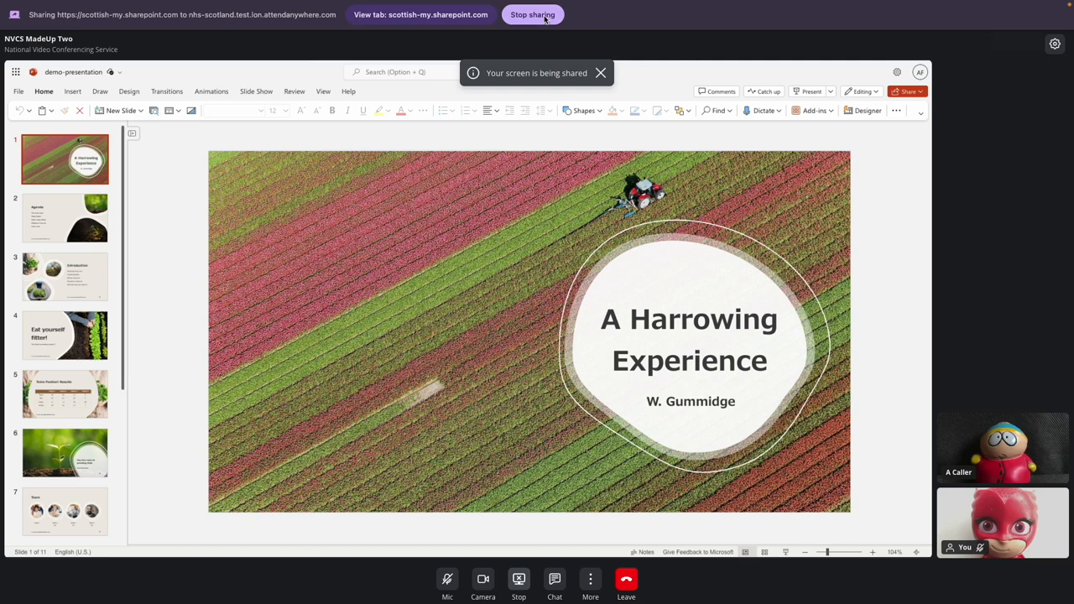
click(533, 14)
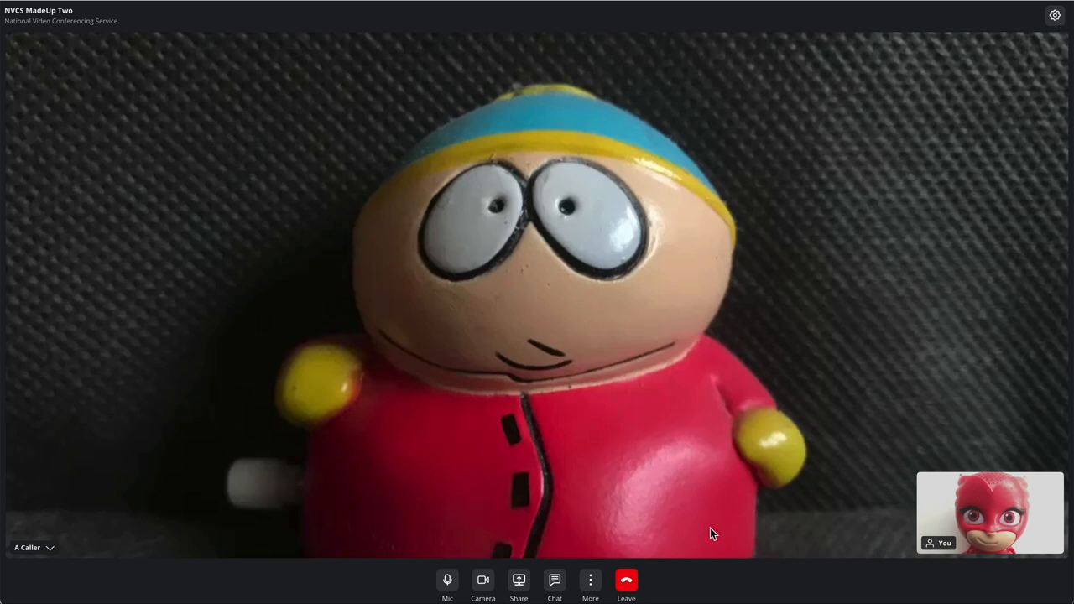
- Send 'Hello!' in the call chat, then reopen chat to read the 'Hello Back!' reply
click(554, 580)
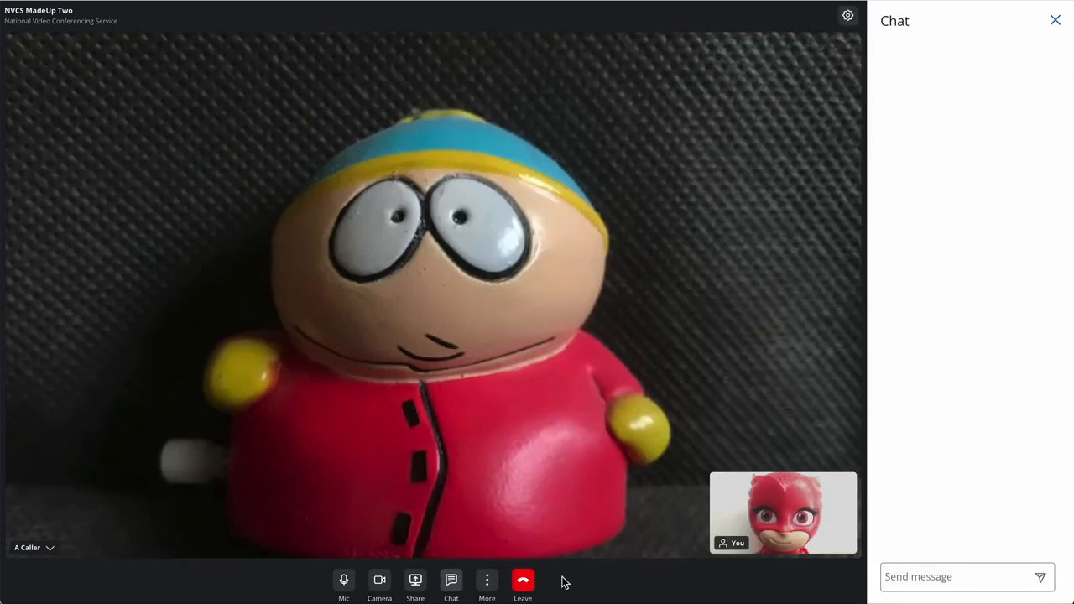
click(956, 576)
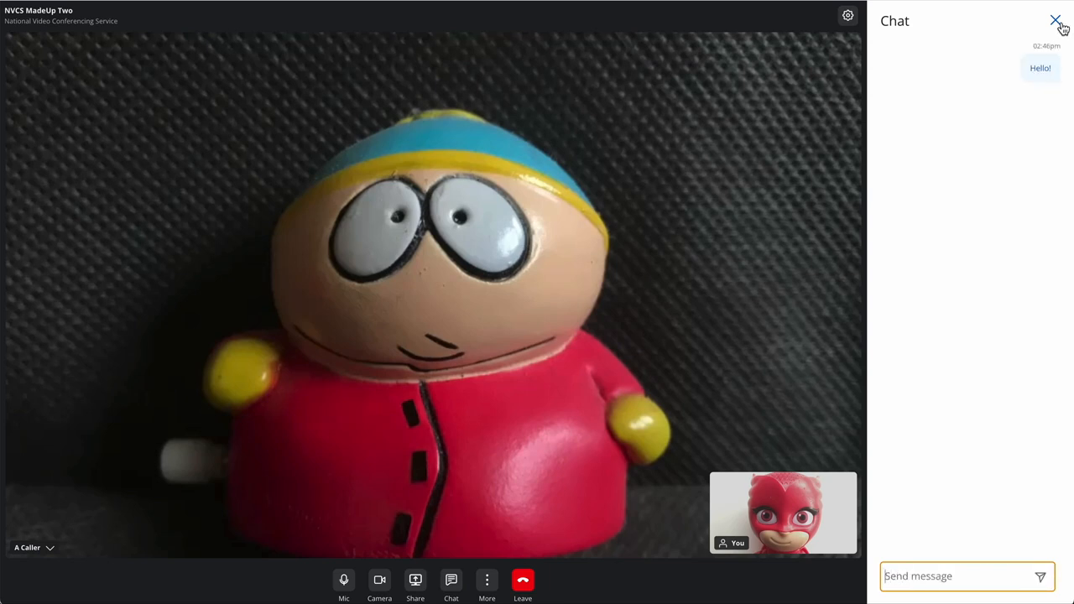
click(1055, 20)
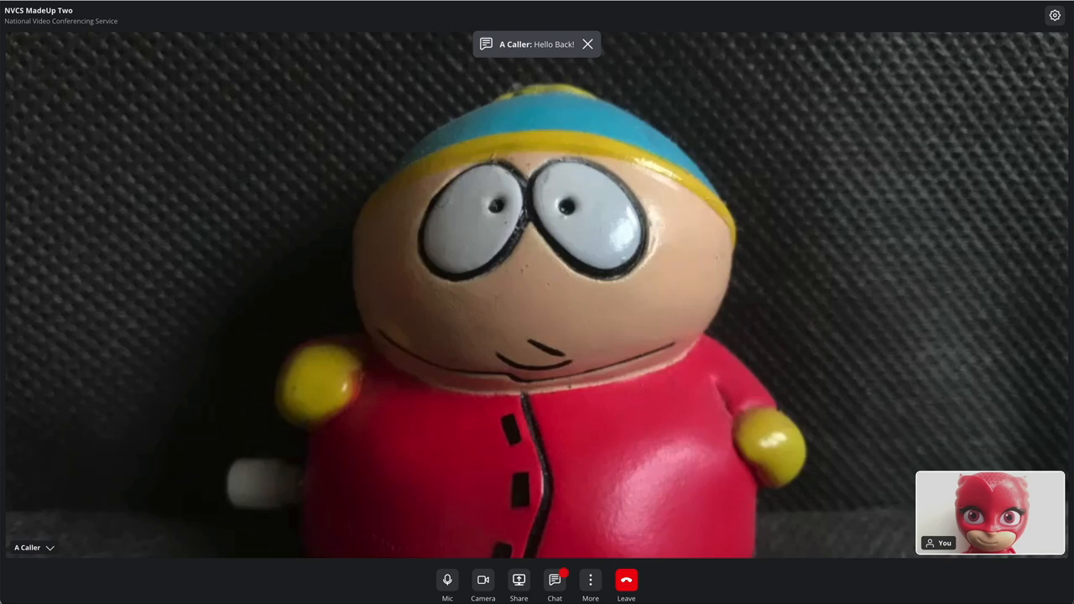
click(554, 585)
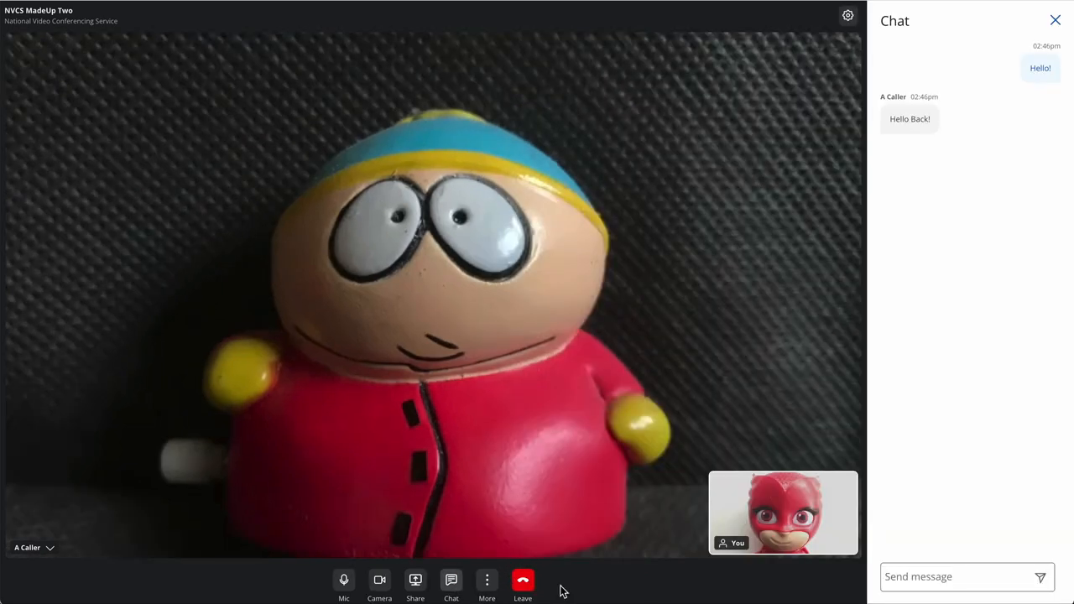
click(1055, 19)
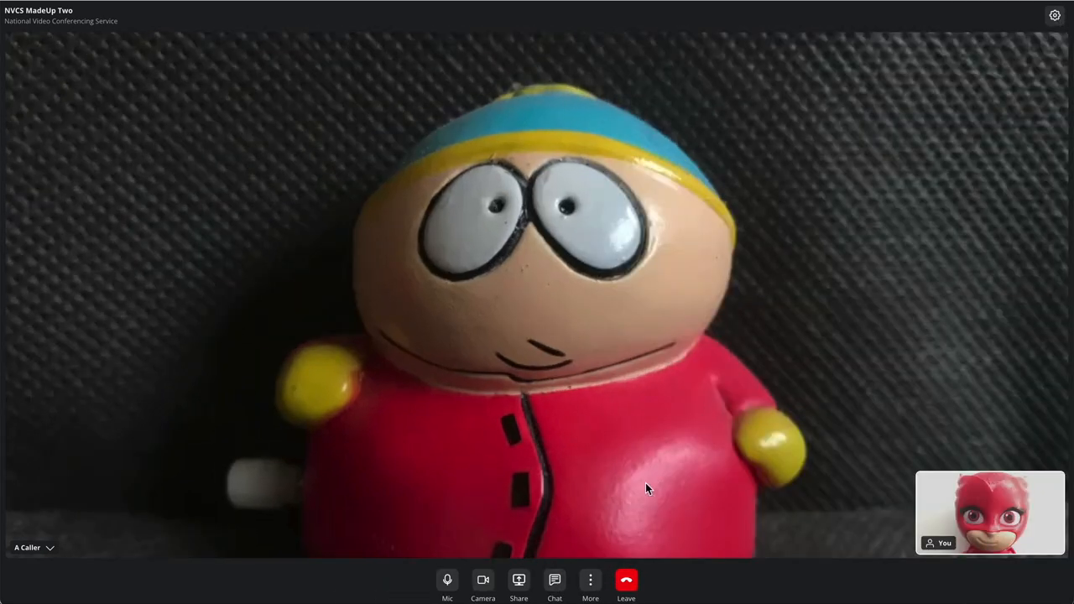
click(590, 579)
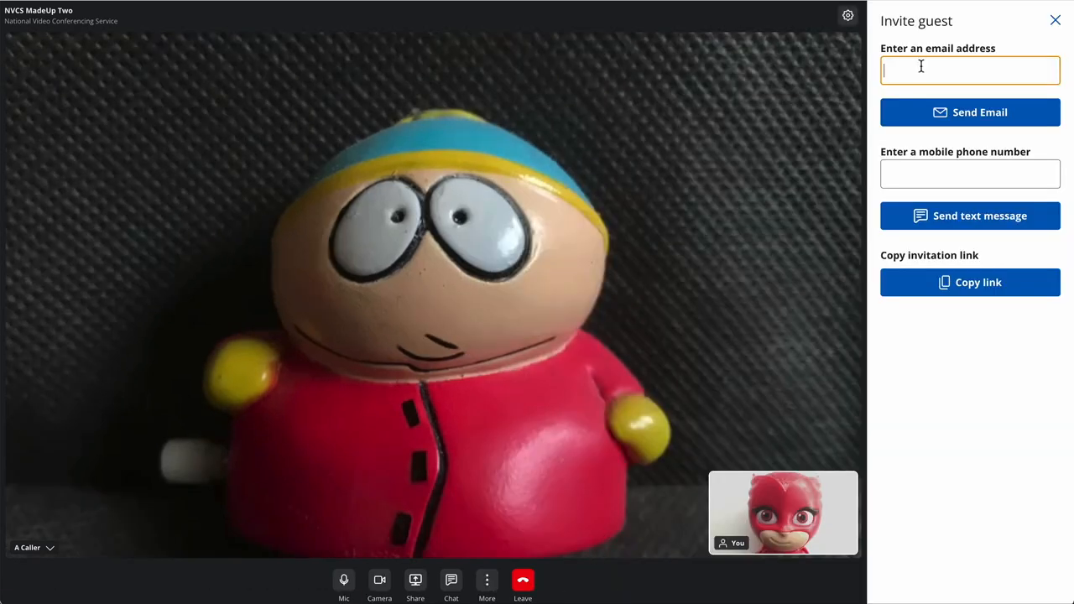
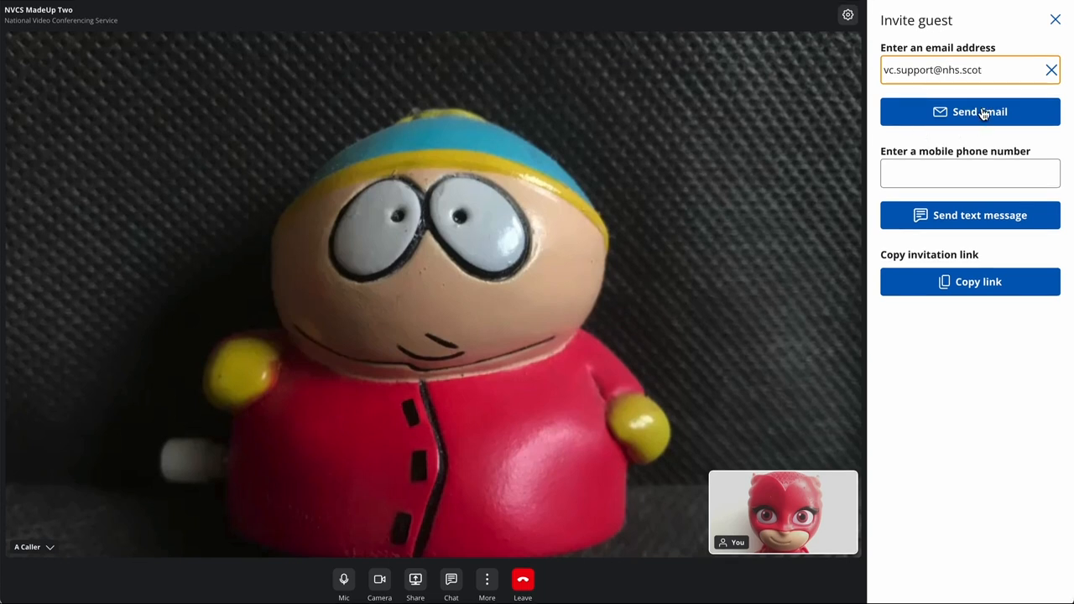
click(969, 112)
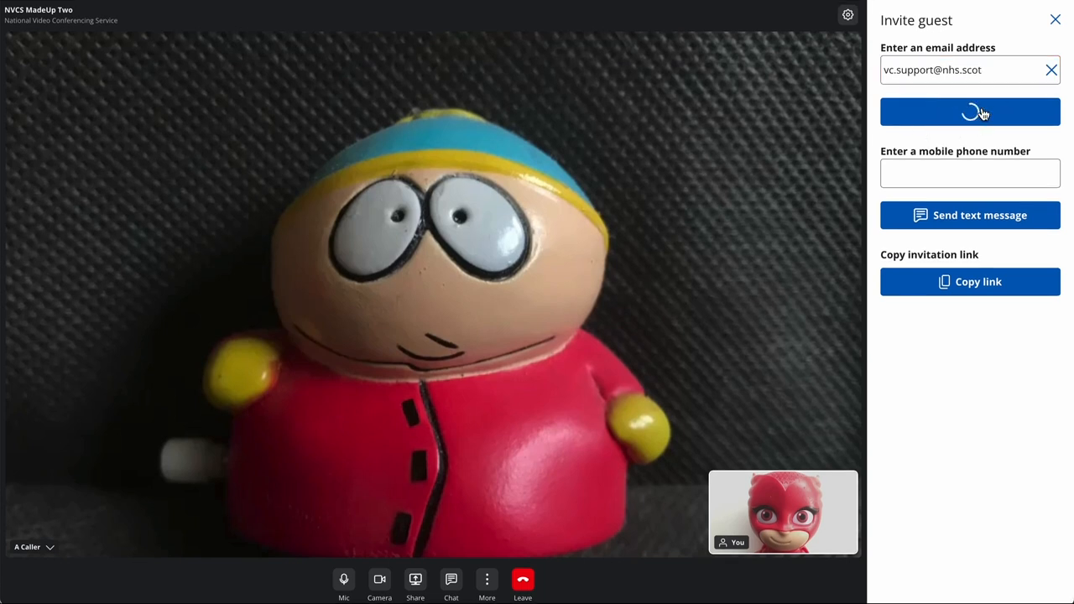
click(969, 111)
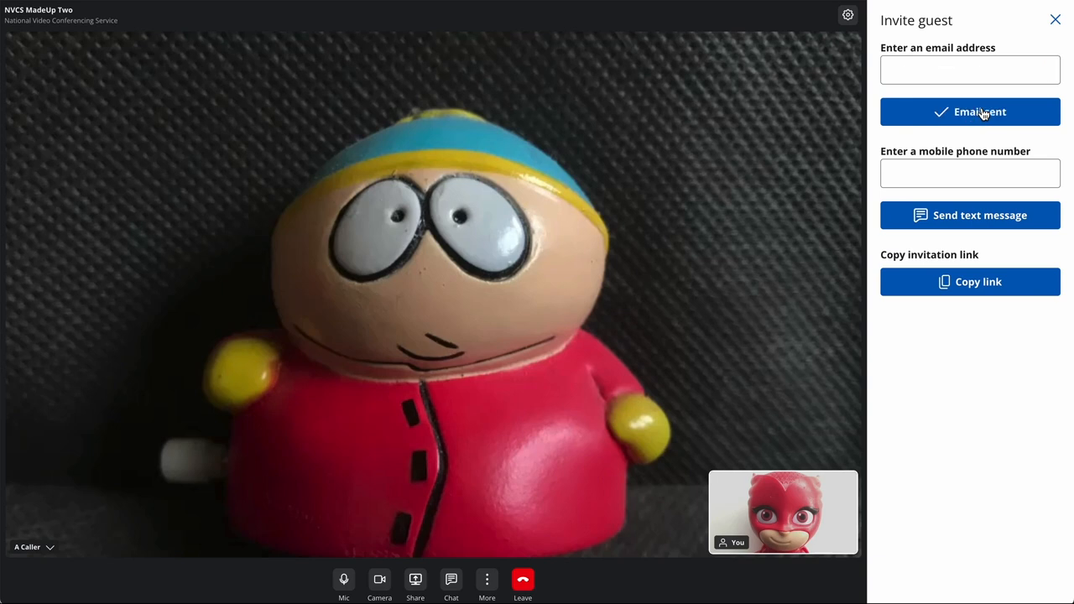
mouse_move(1056, 20)
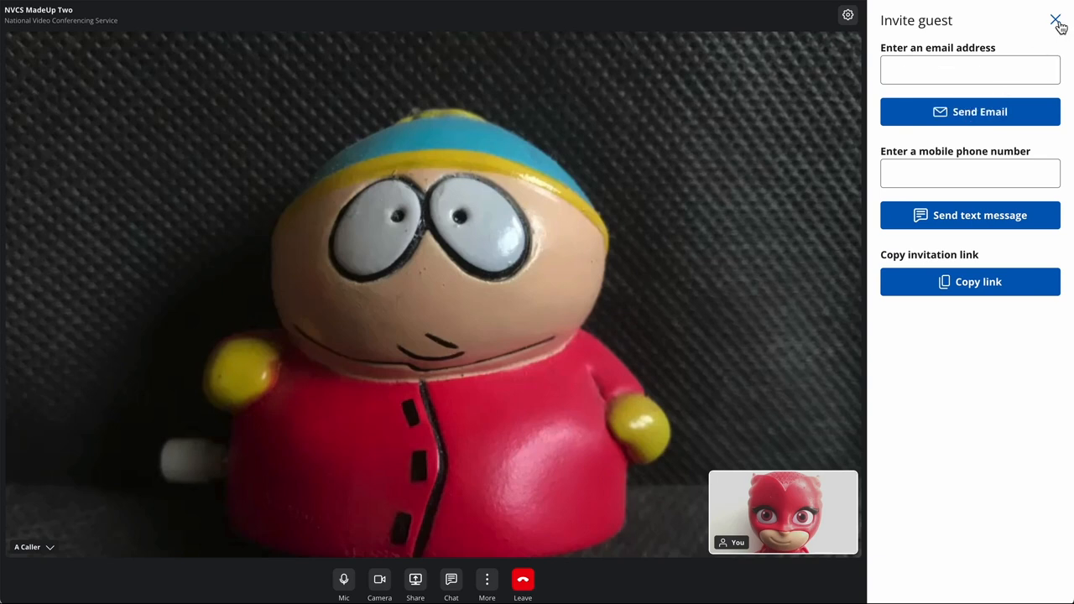
click(1056, 19)
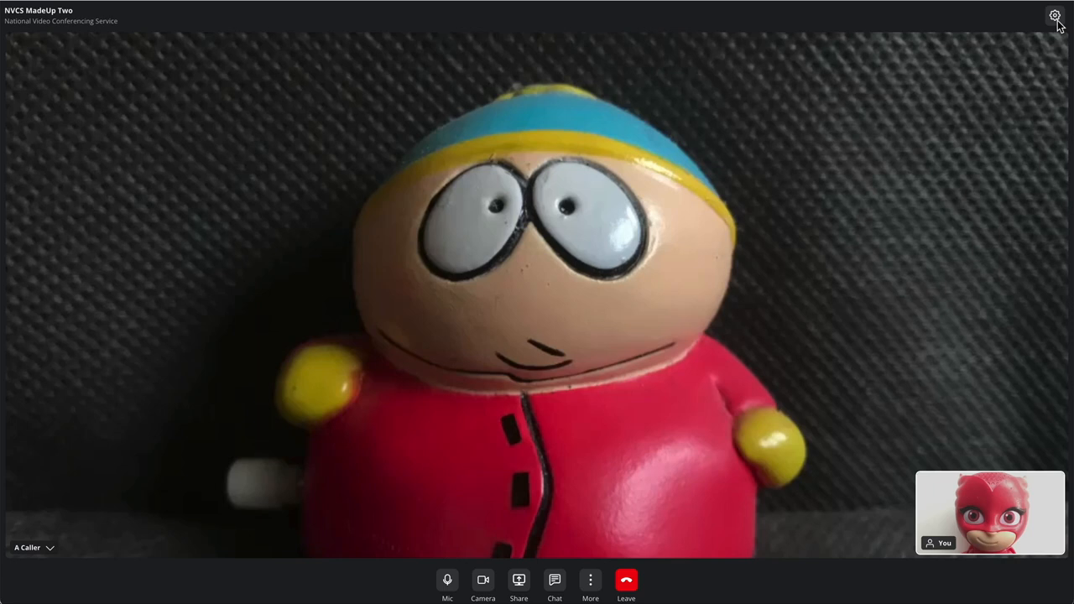
- Leave the call by choosing End the call for everyone
click(626, 579)
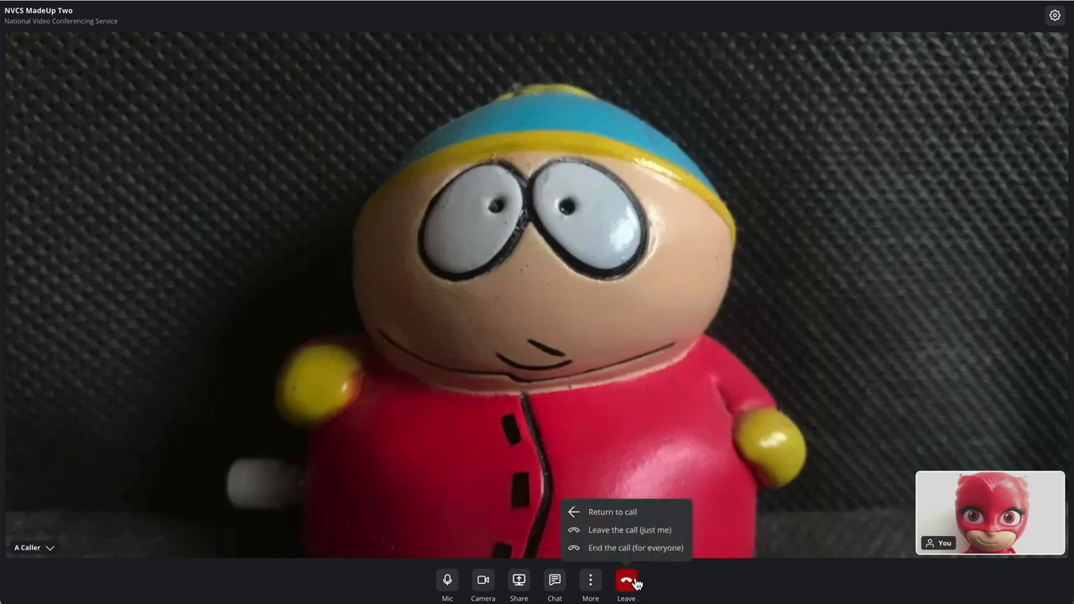
mouse_move(646, 533)
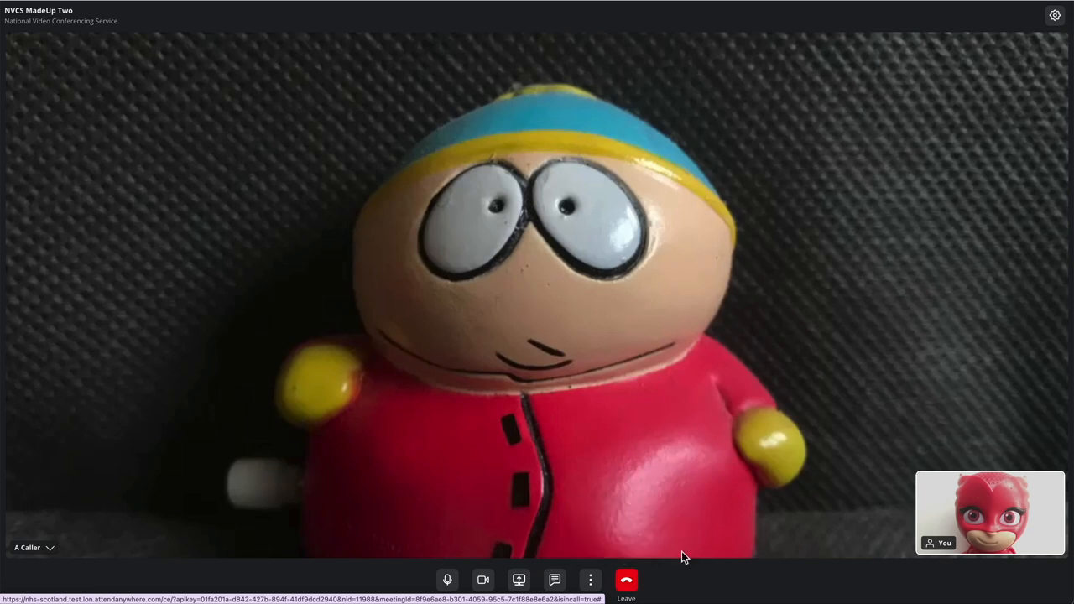
click(626, 579)
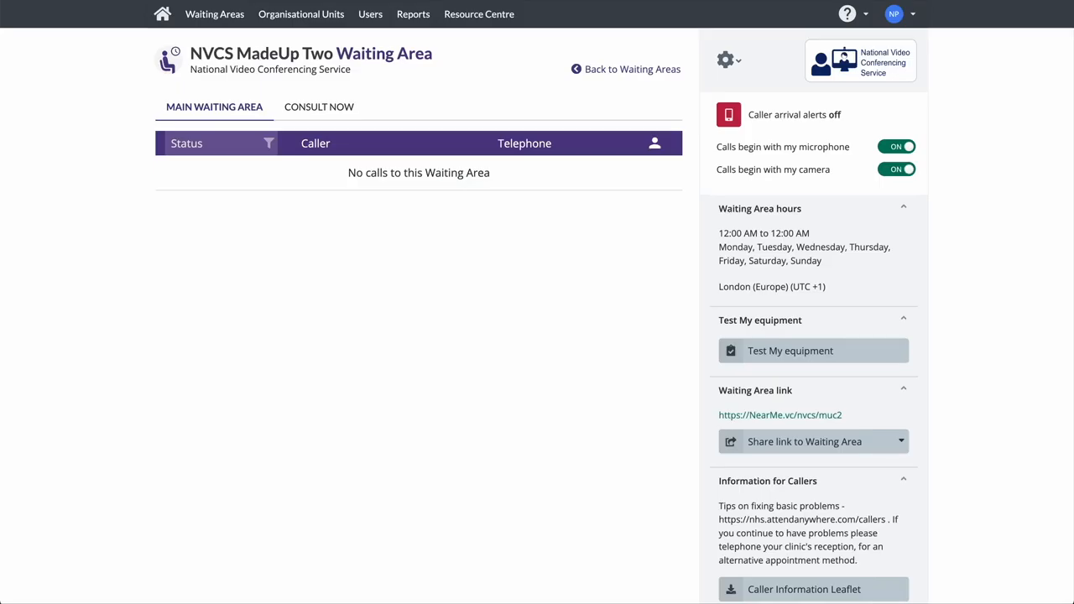